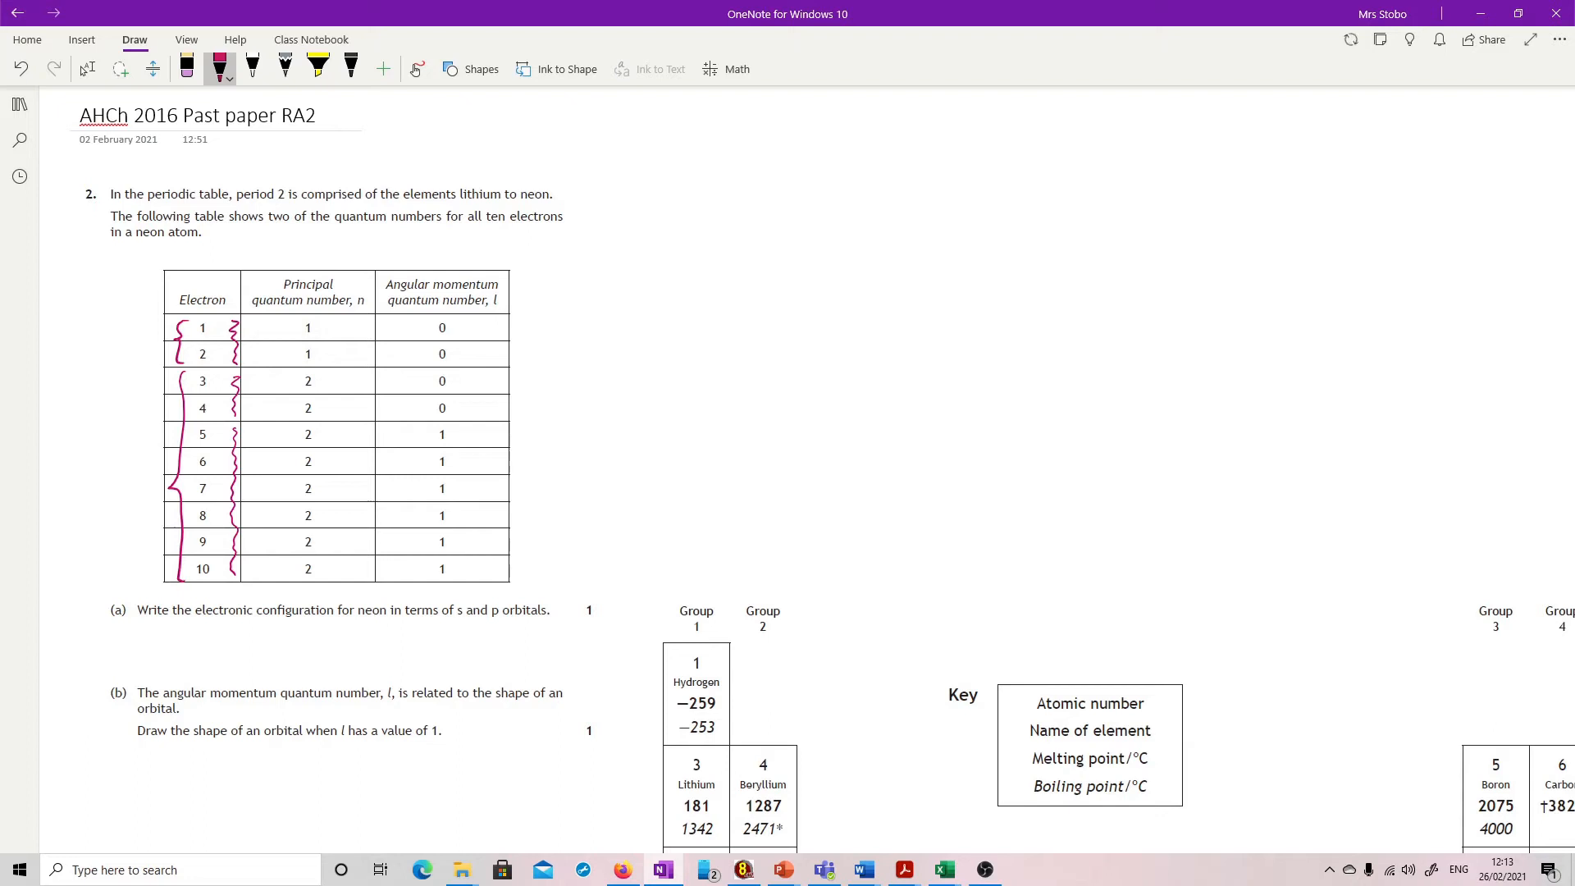
# Scroll the page so the Group 3–0 boxes (boron to neon) sit beside the question.
pyautogui.click(87, 69)
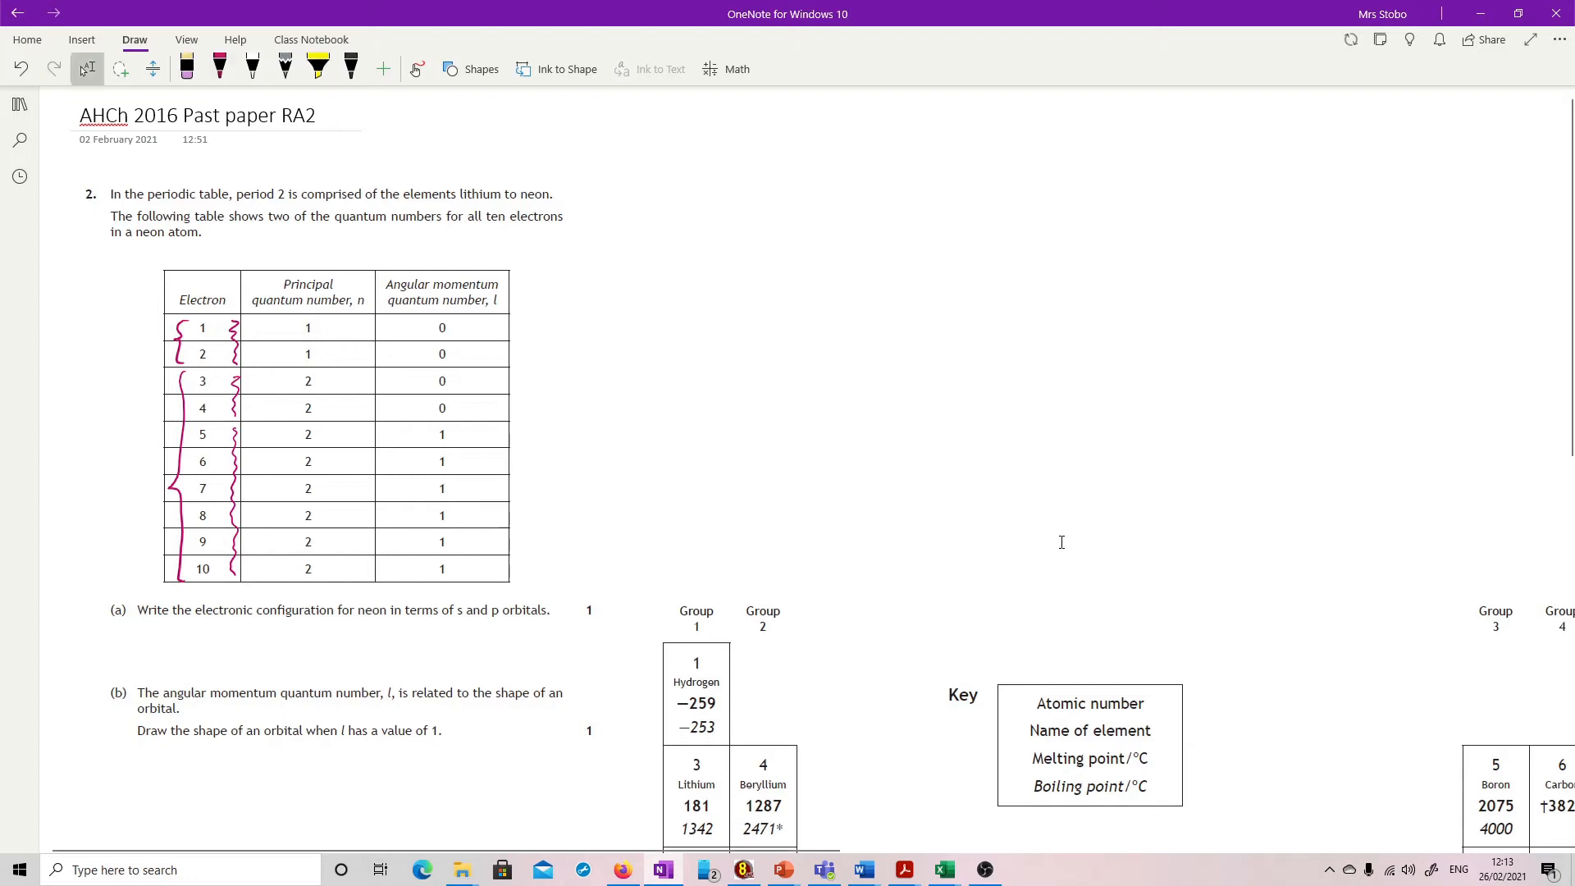
pyautogui.scroll(-3)
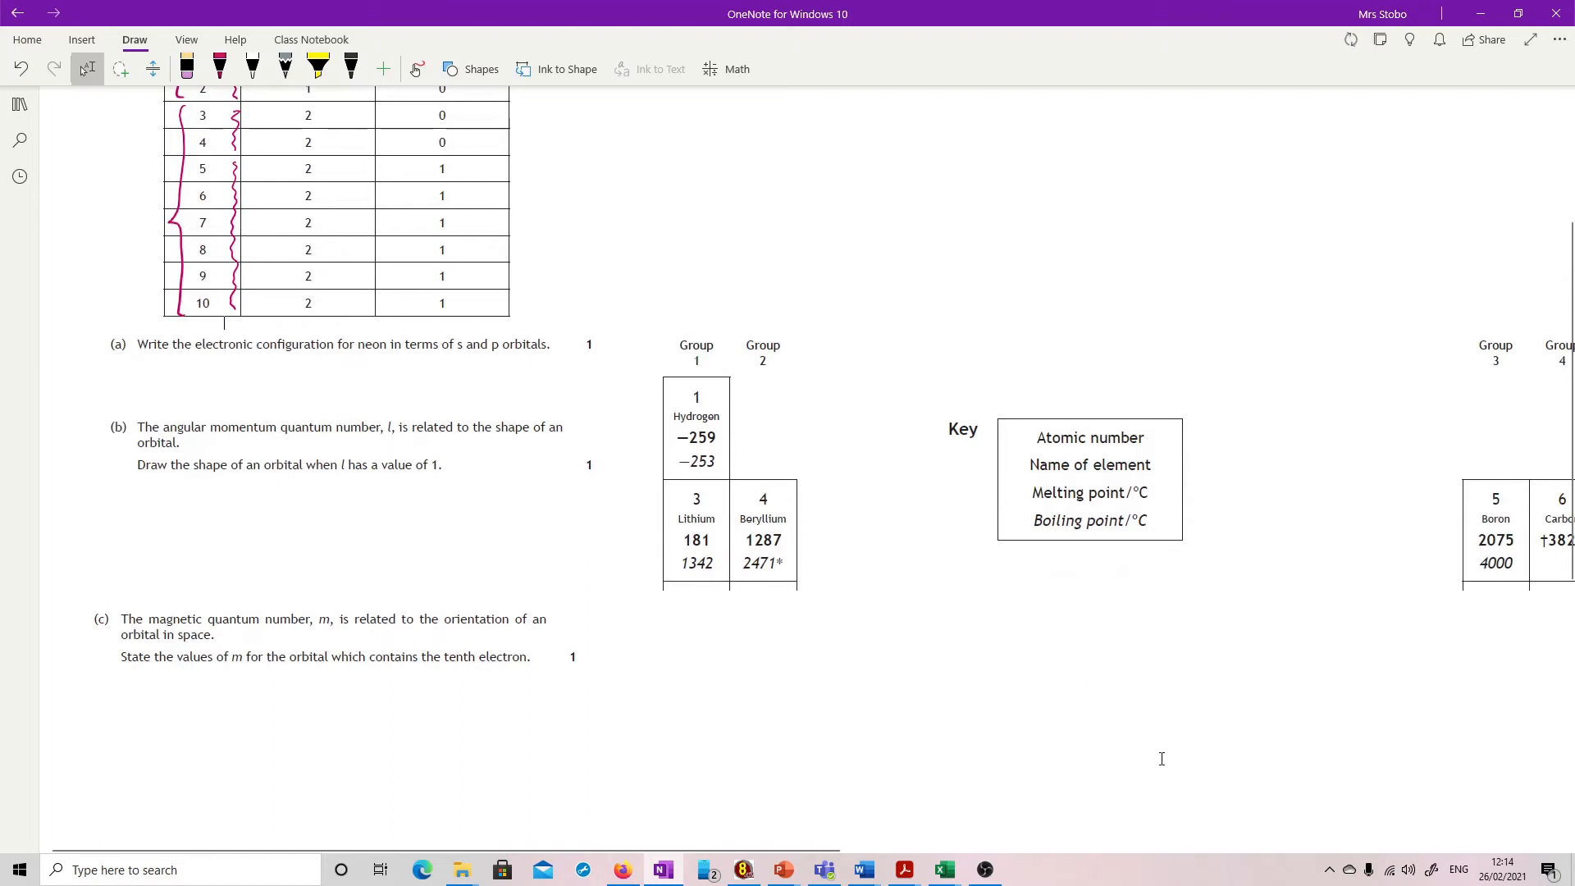
pyautogui.moveTo(938, 861)
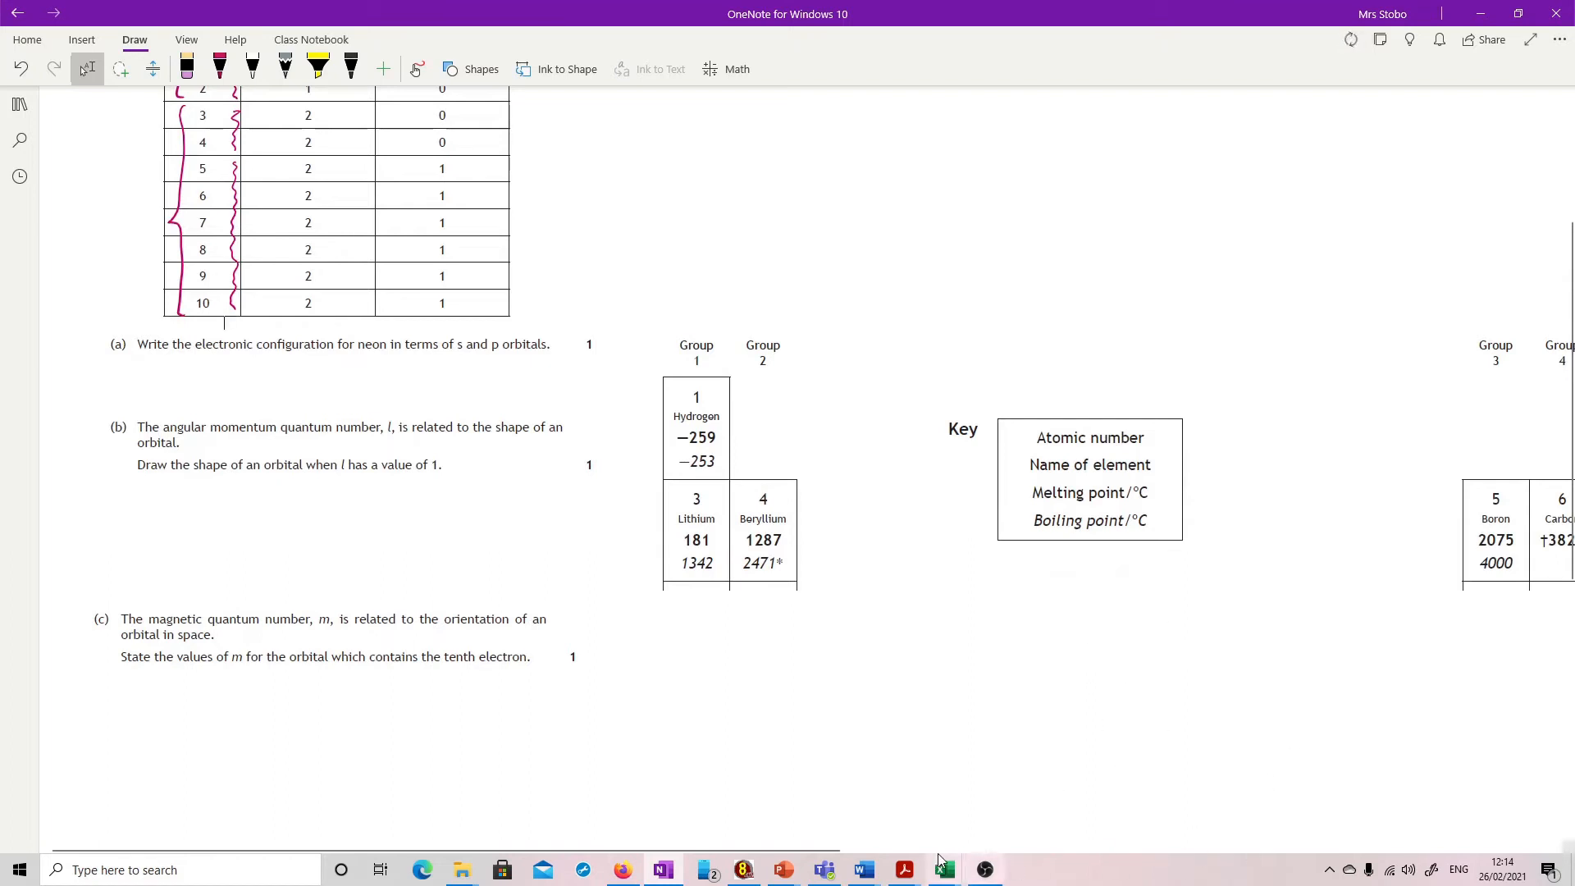
pyautogui.hscroll(3)
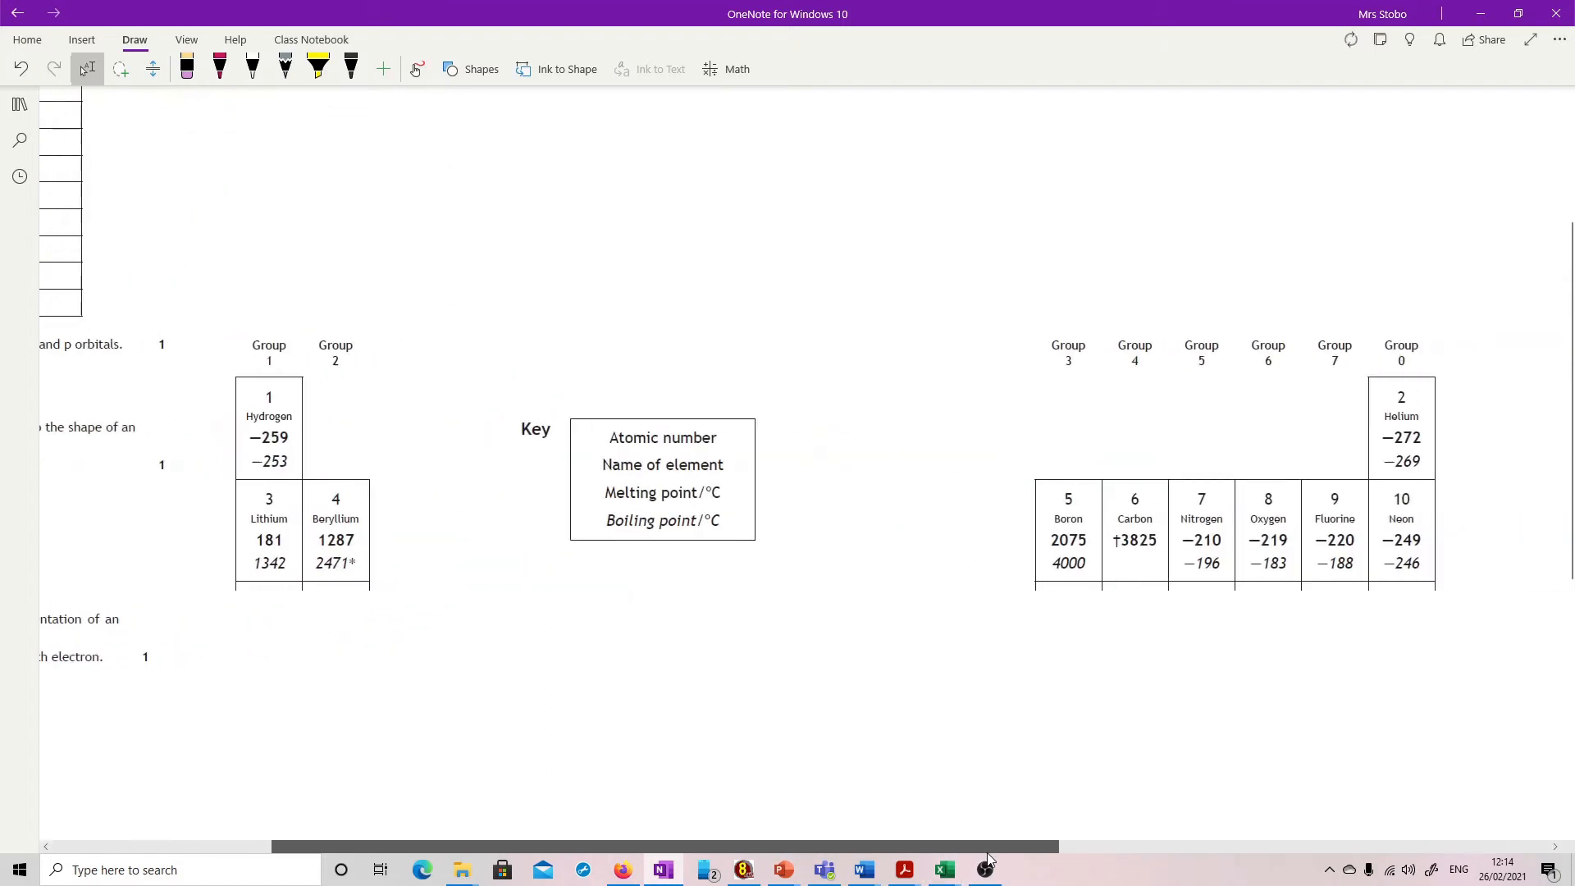
pyautogui.hscroll(-3)
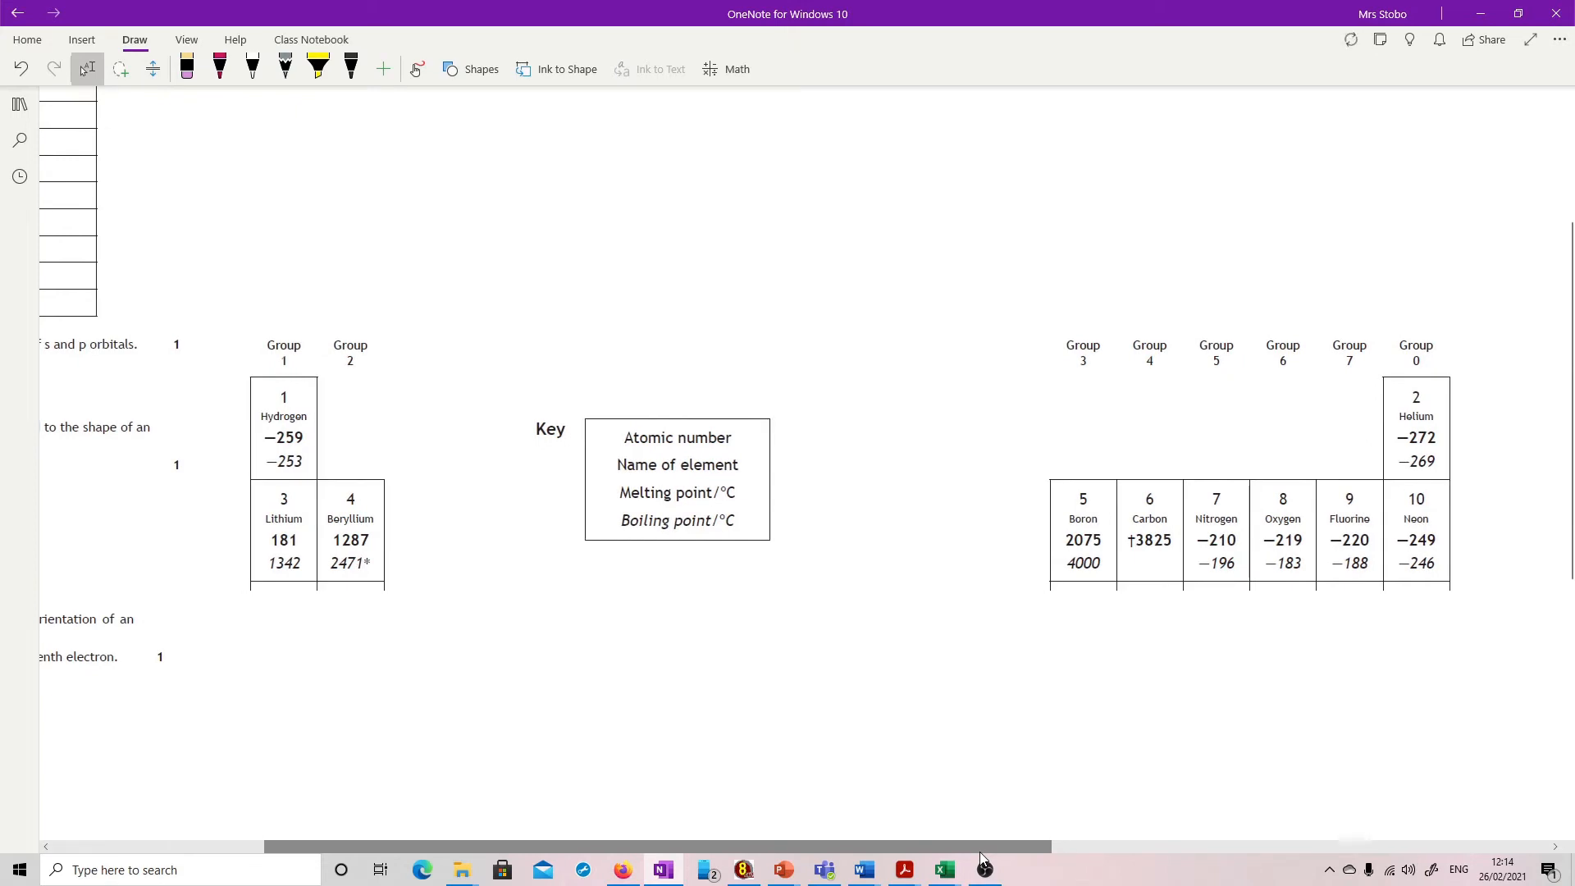
# In pink ink, label rows 1s and 2s, bracket boron–neon as 2p, and write 1s² 2s² 2p⁶ under (a).
pyautogui.click(219, 69)
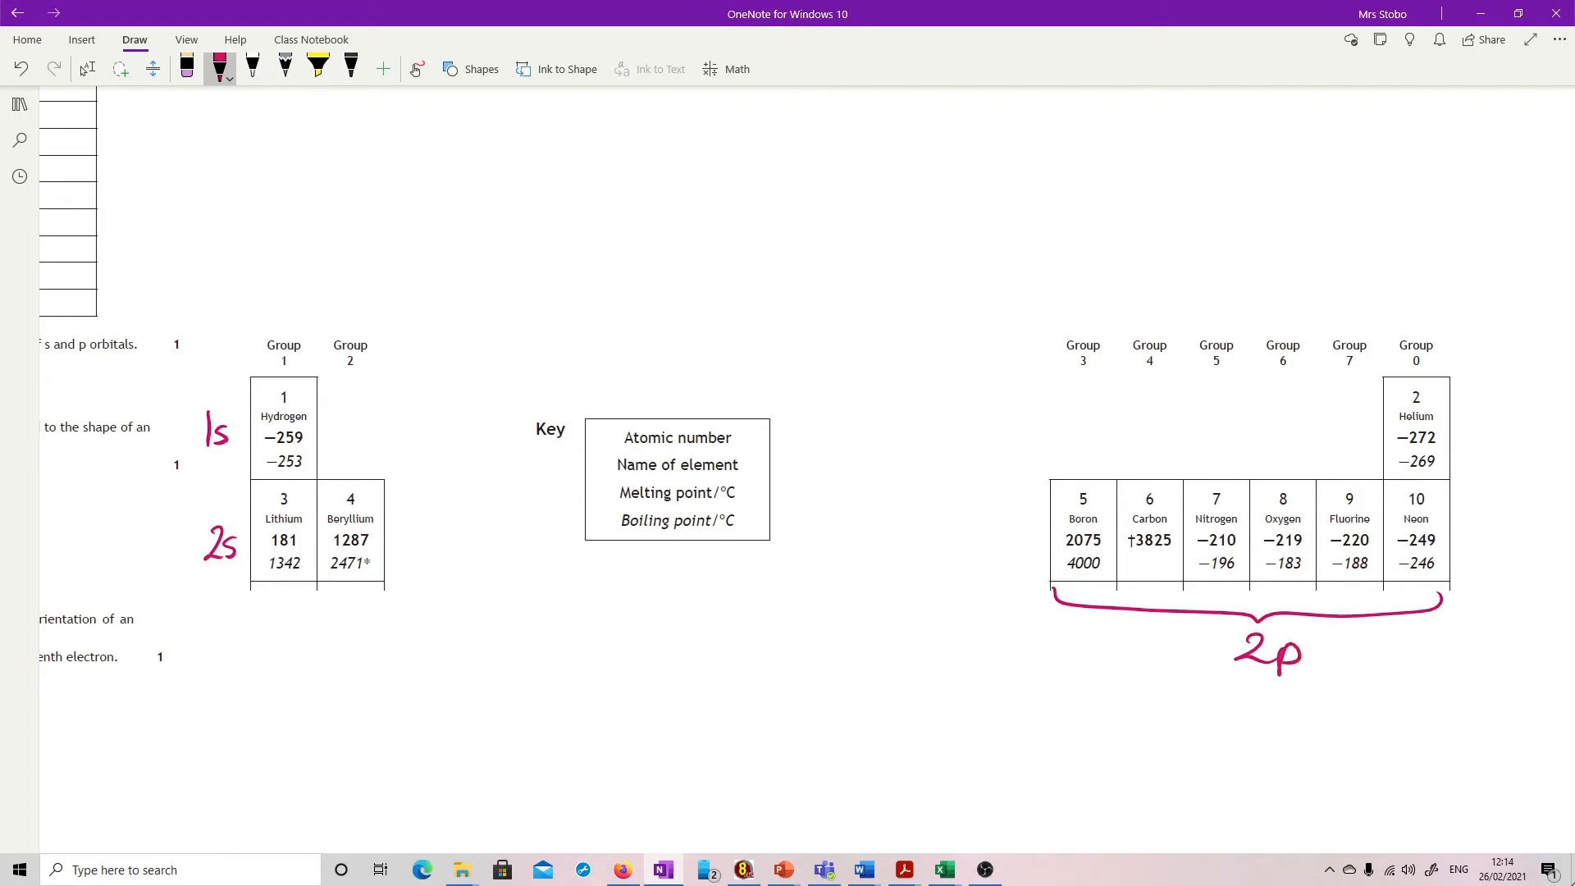
pyautogui.click(87, 69)
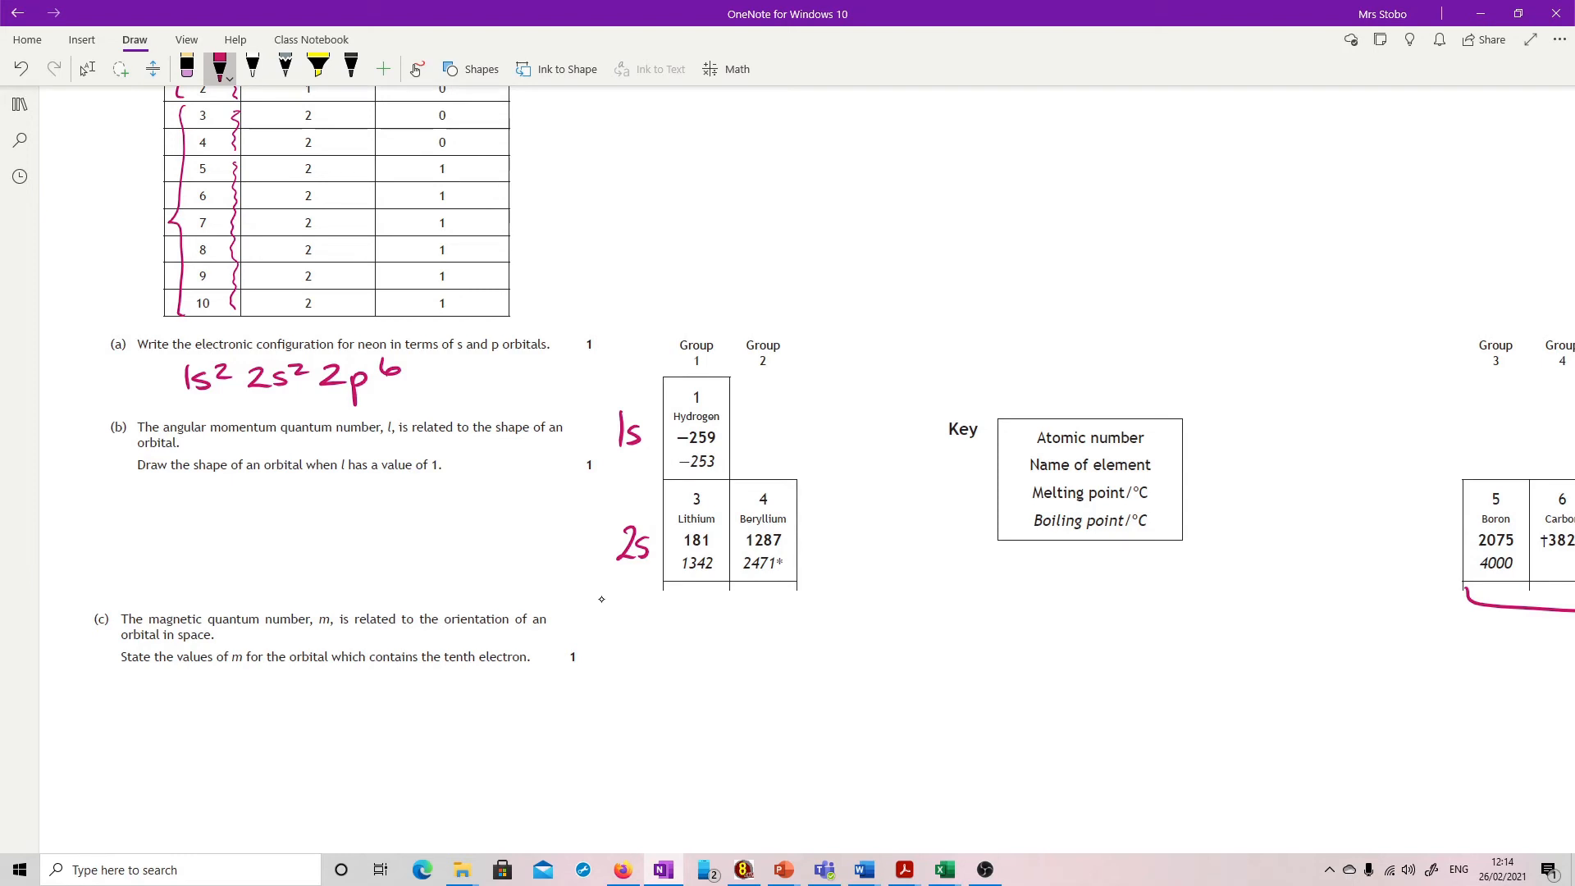
# Sketch a figure-eight and xyz-axes lobes under (b), then circle the figure-eight in black.
pyautogui.click(257, 532)
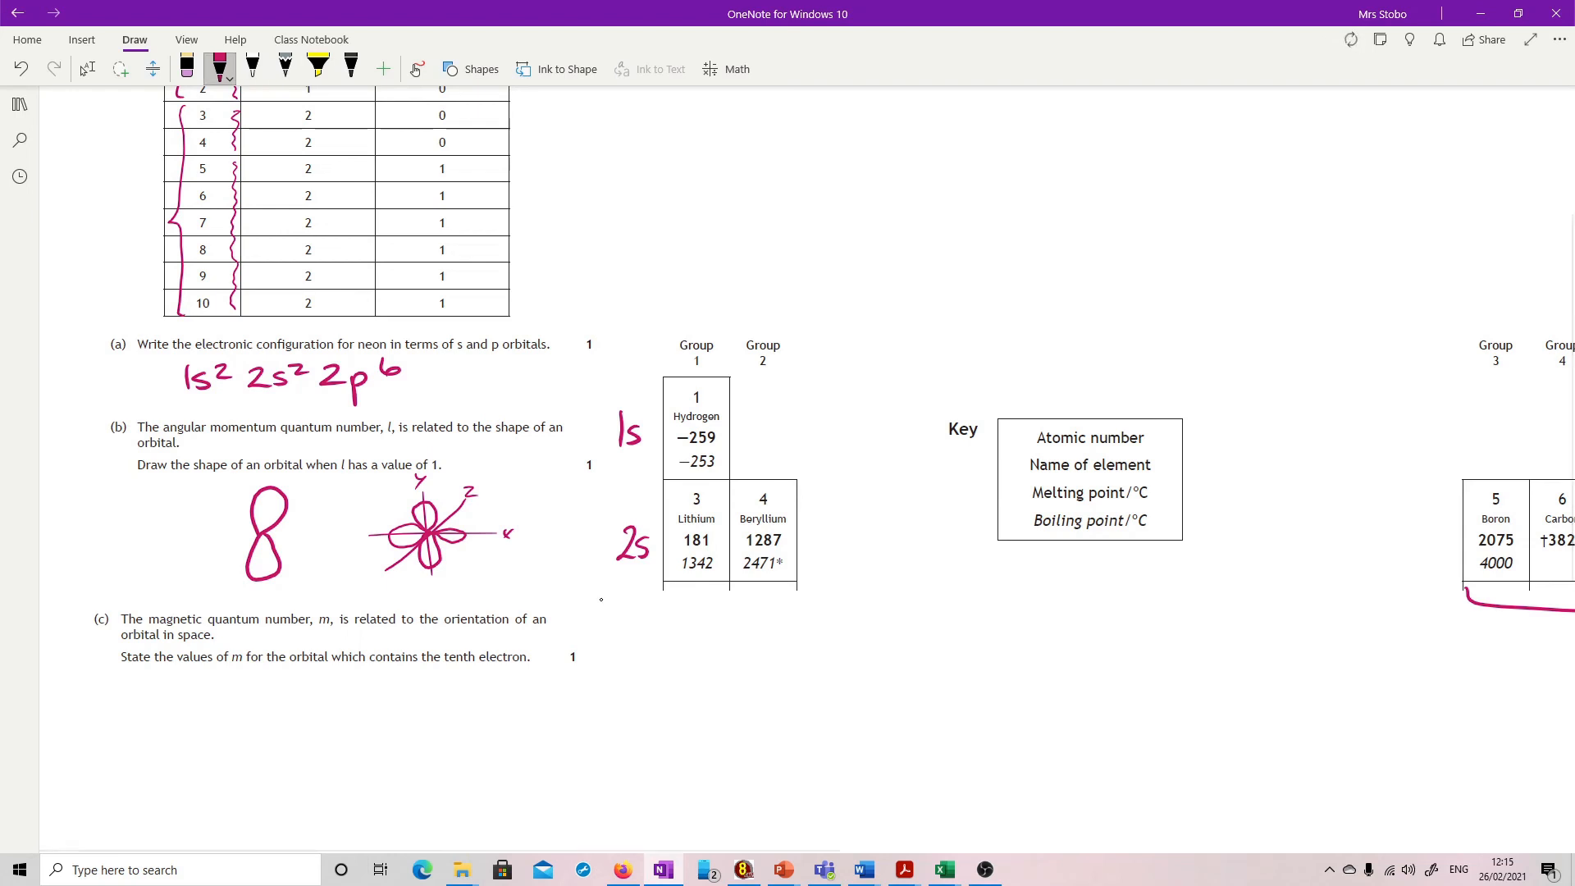
pyautogui.click(351, 68)
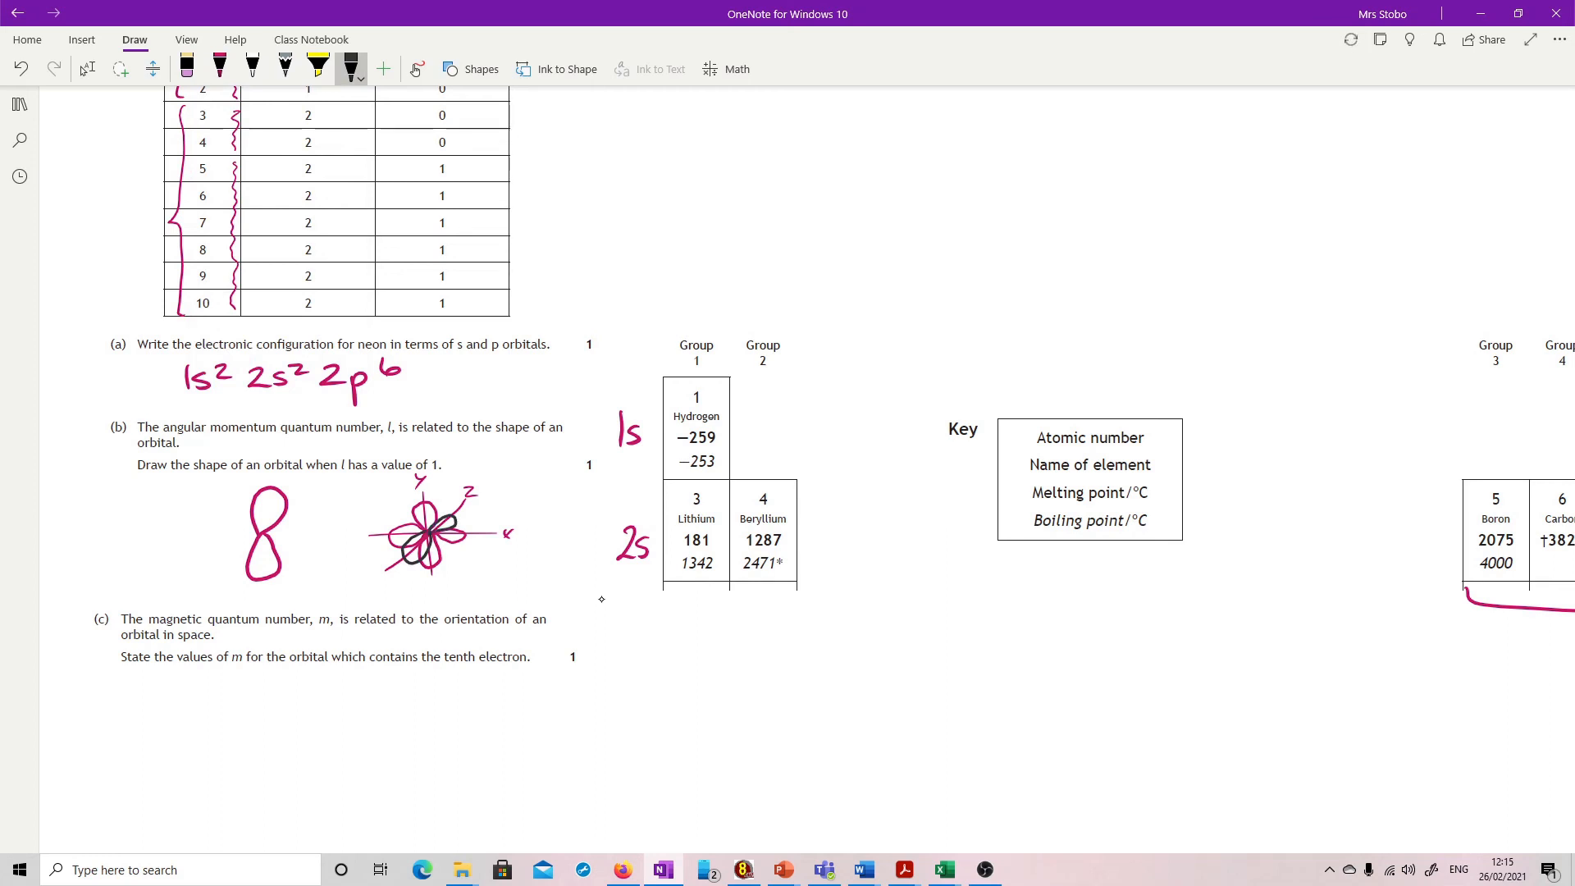
pyautogui.moveTo(218, 478); pyautogui.dragTo(321, 563)
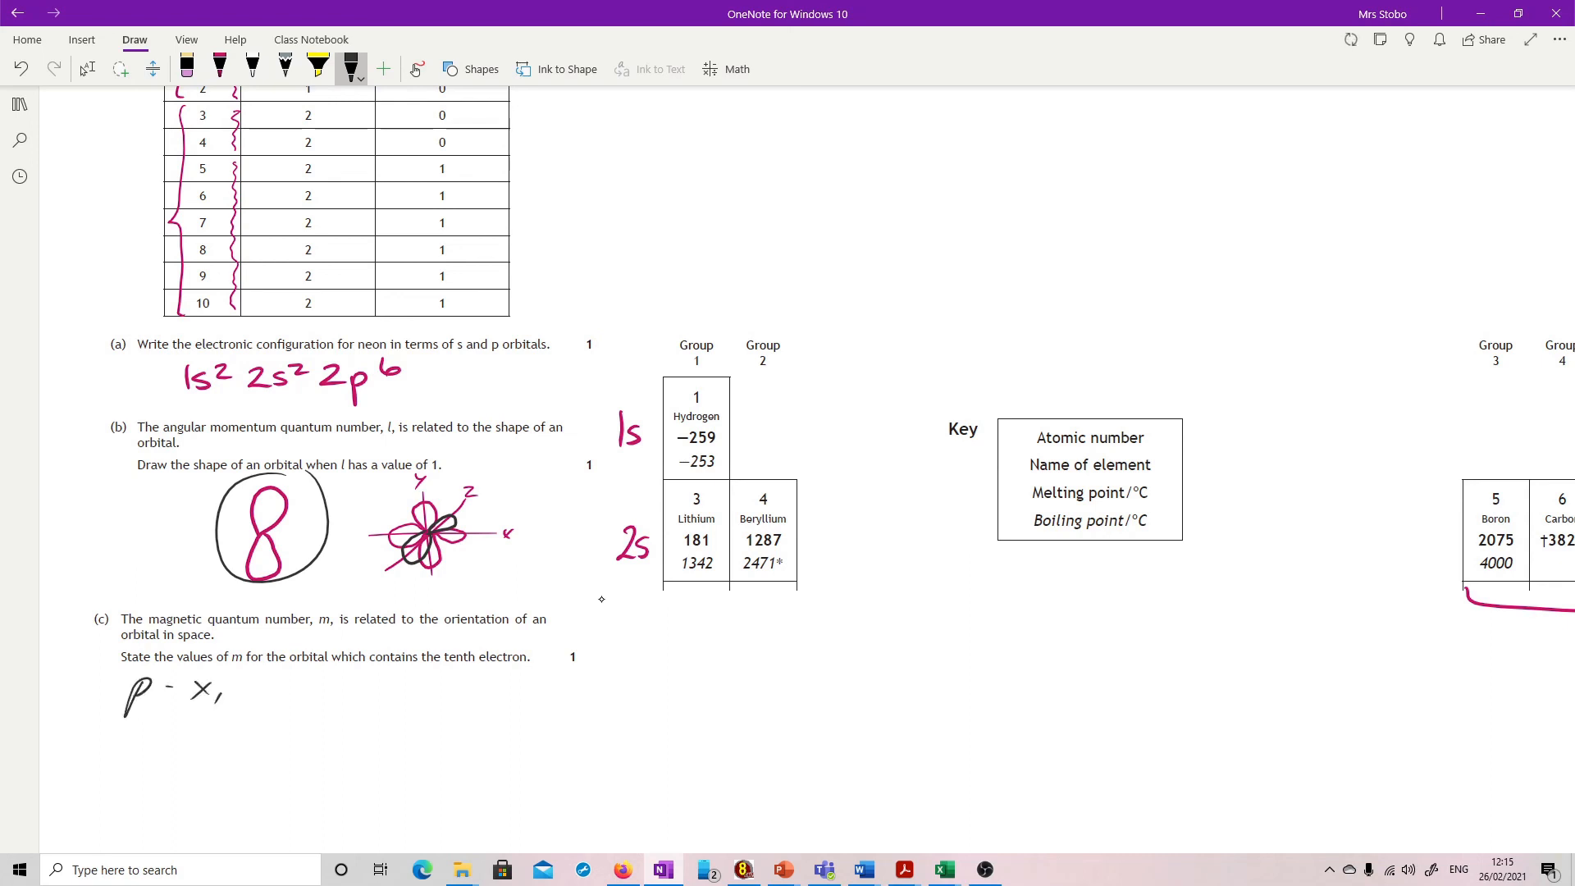
# Complete the note under (c) so it reads 'p - x,y,z'.
pyautogui.write('y,z')
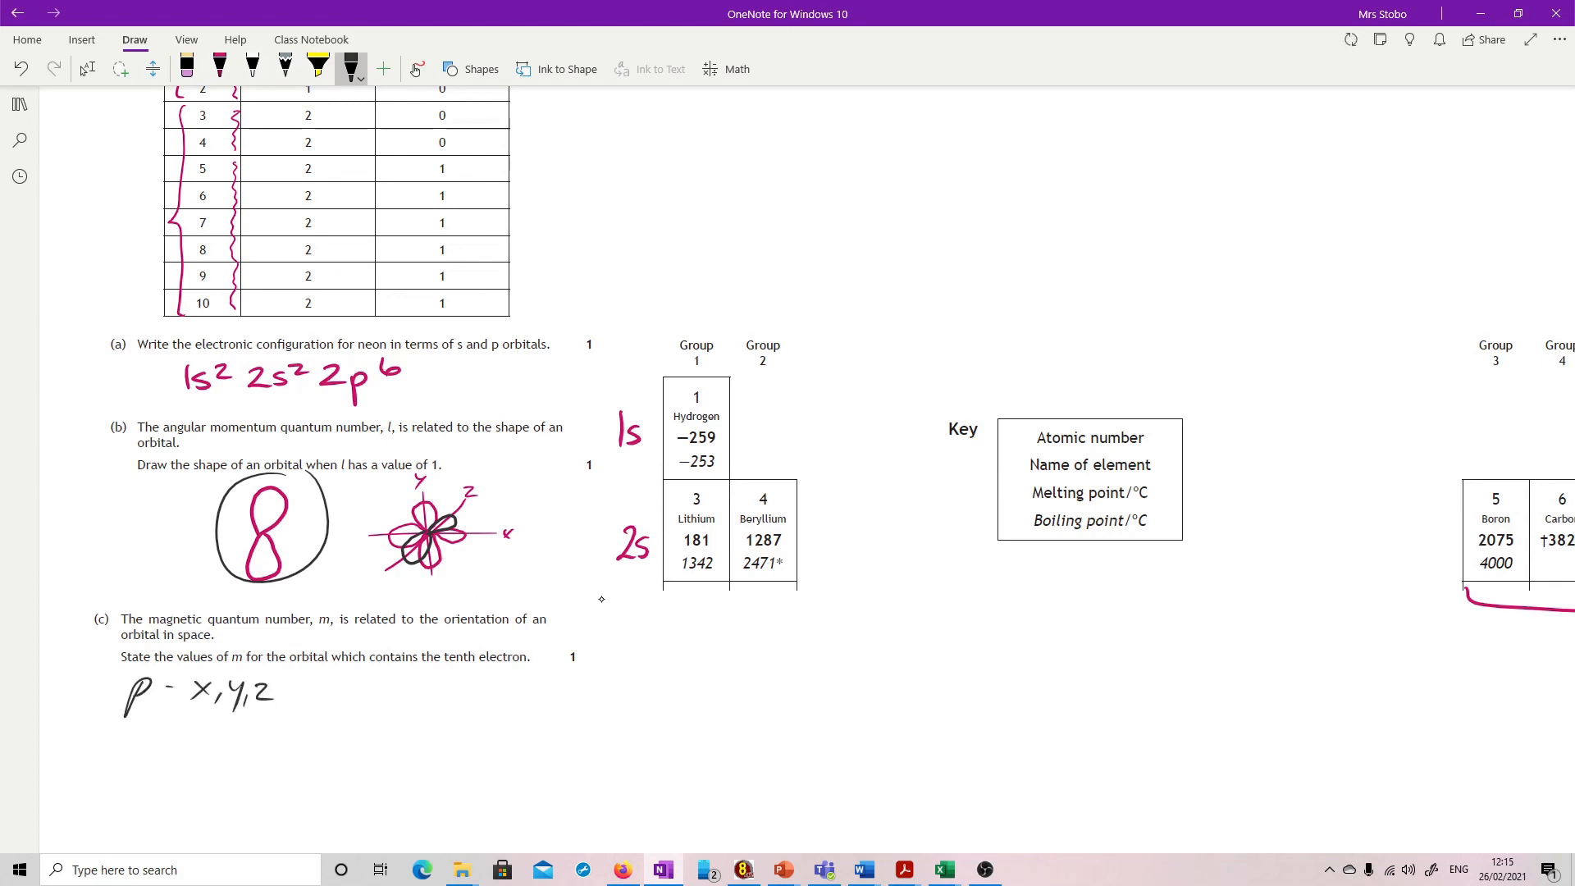